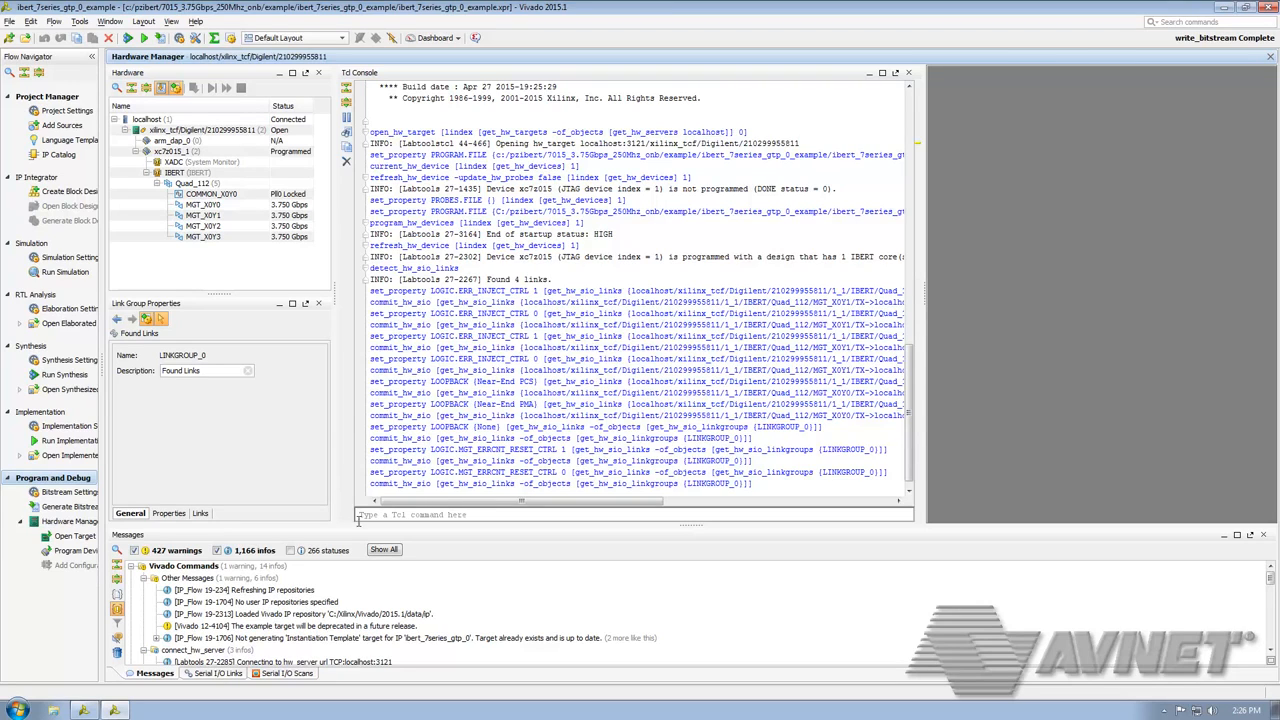
# Step: Show the Serial I/O Links list with the four found IBERT links at 3.750 Gbps
pyautogui.click(217, 673)
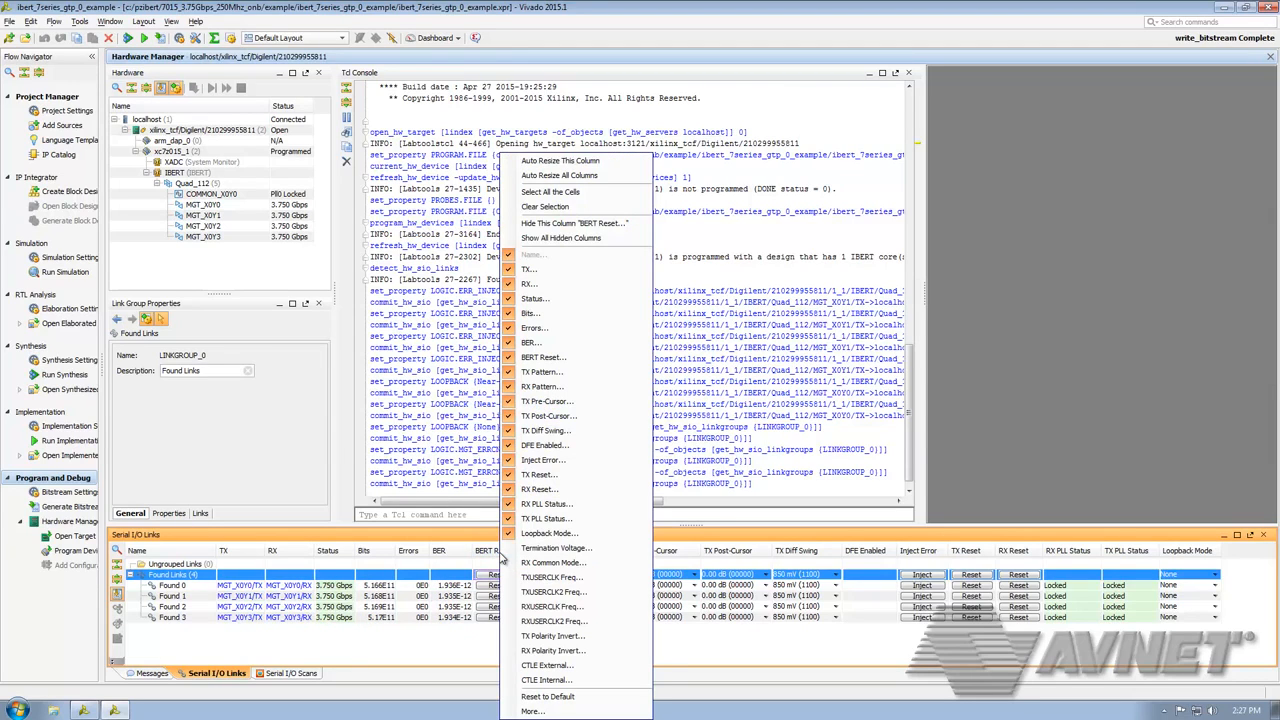
pyautogui.moveTo(548, 445)
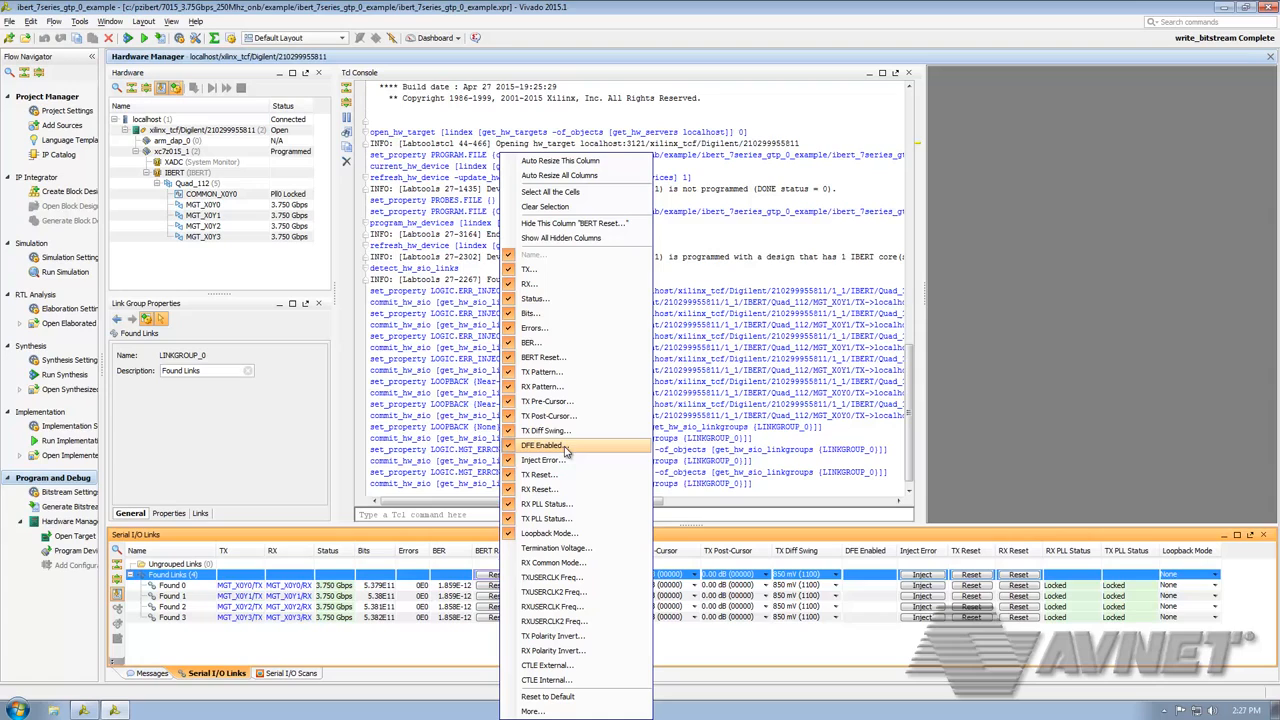
pyautogui.moveTo(560, 430)
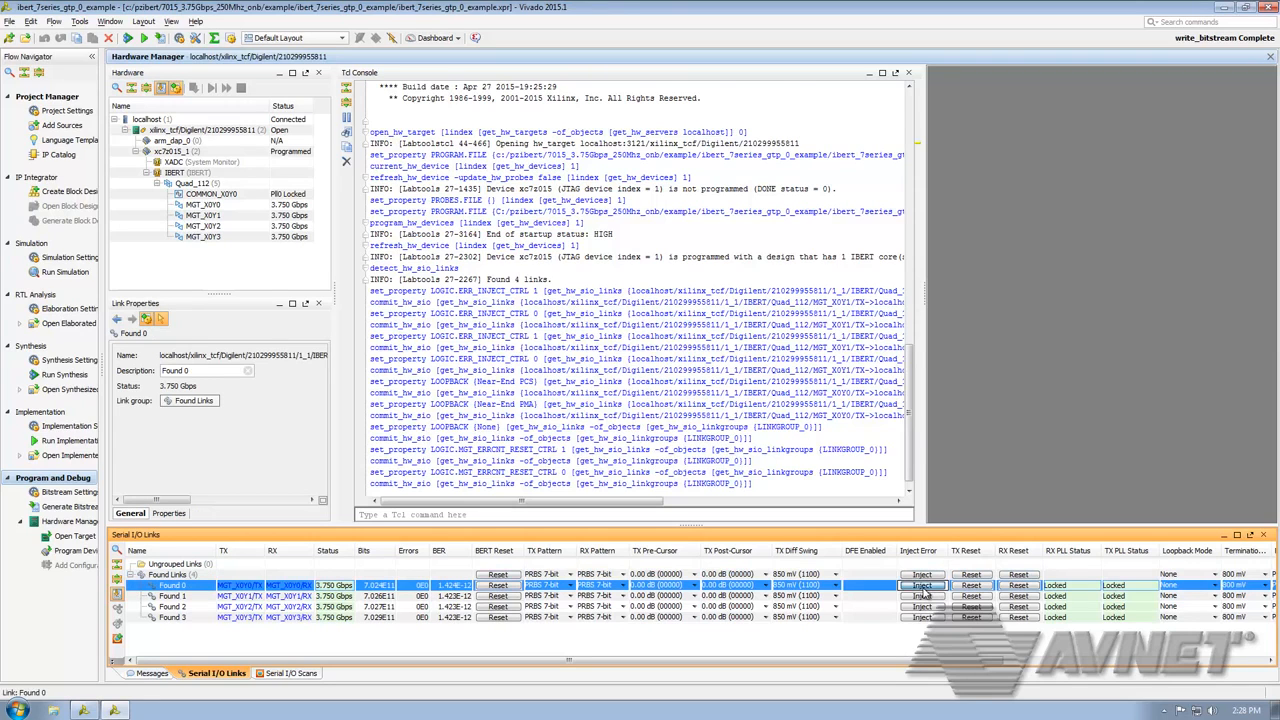
pyautogui.click(921, 585)
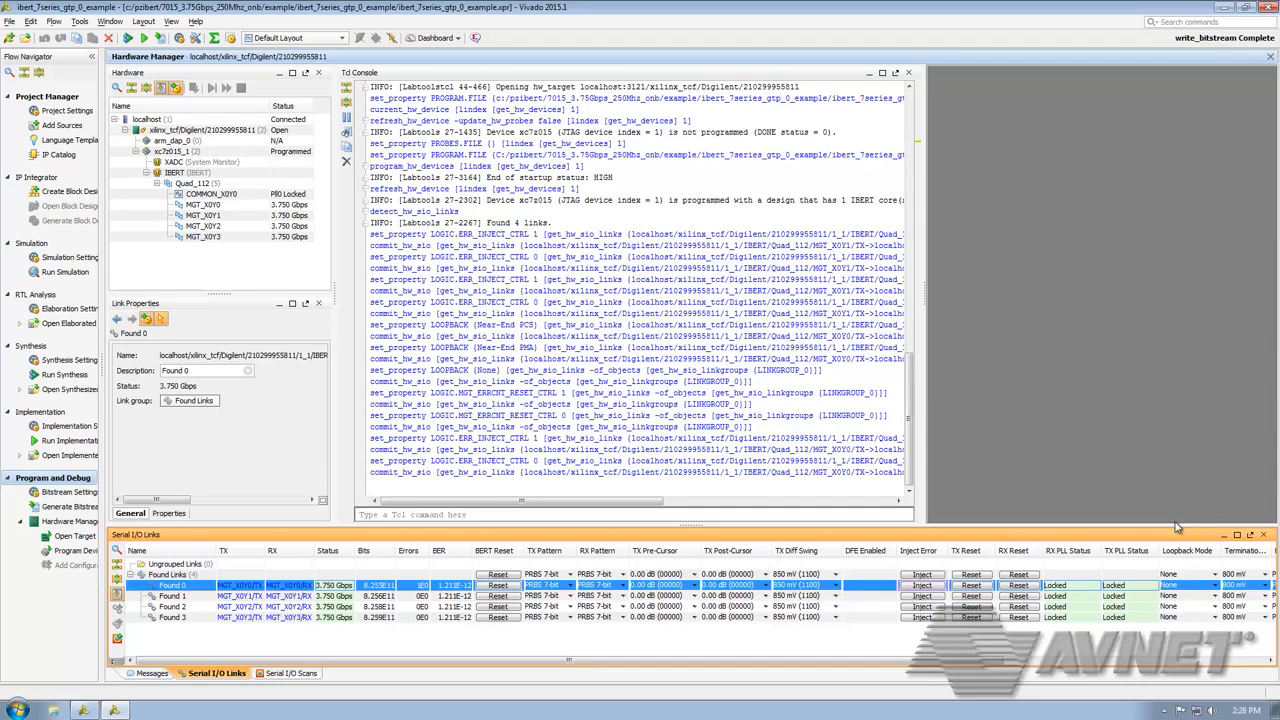
pyautogui.click(1216, 585)
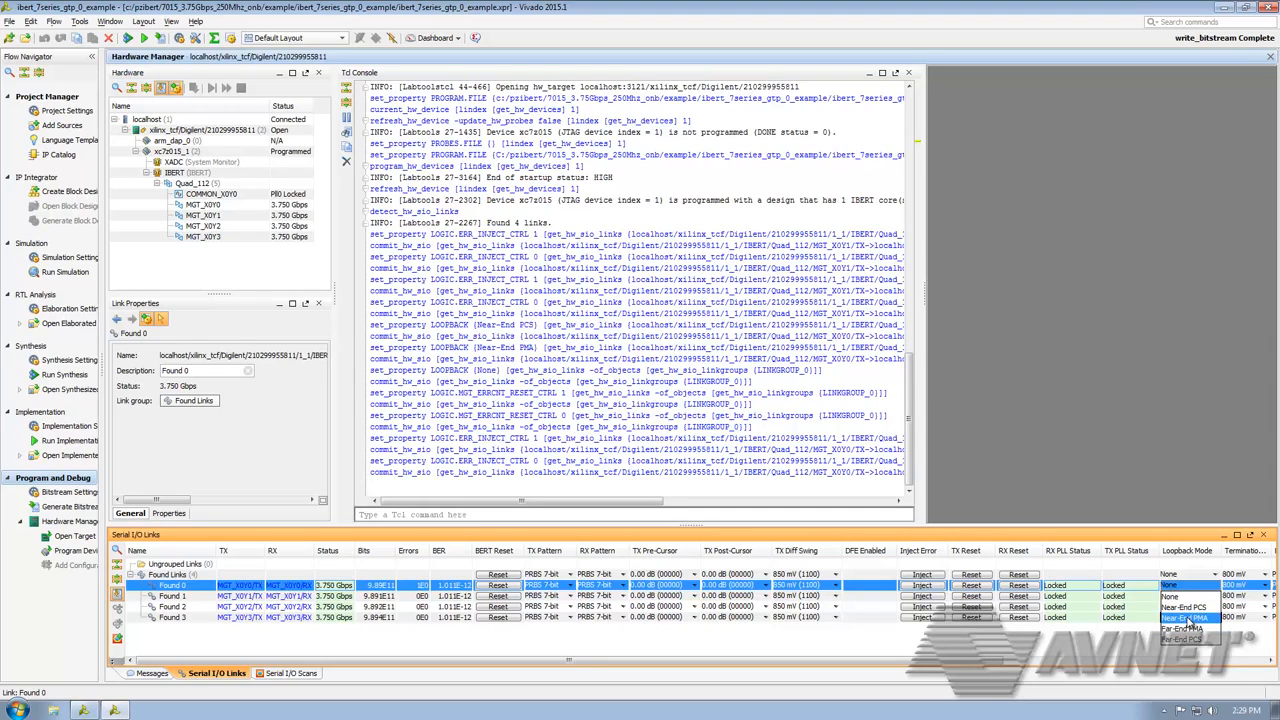
pyautogui.click(1185, 617)
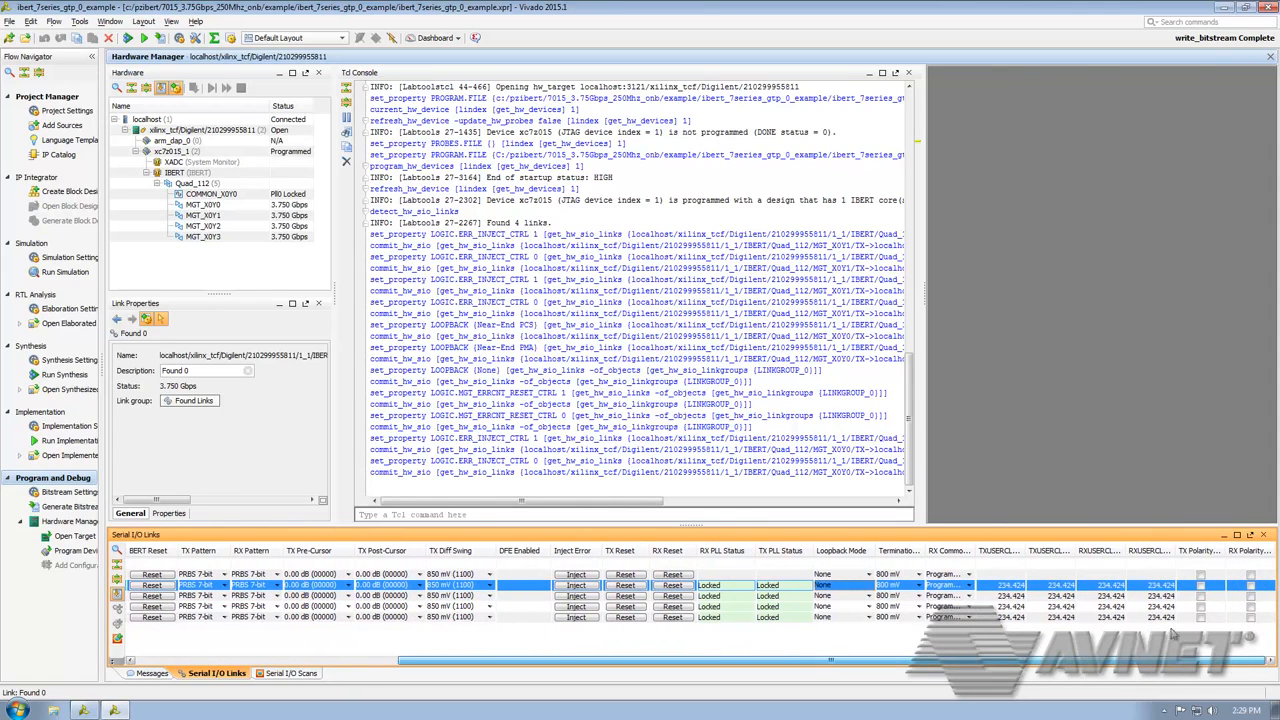
# Step: Scroll the links table right to reach the TXUSERCLK/RXUSERCLK frequency columns
pyautogui.hscroll(3)
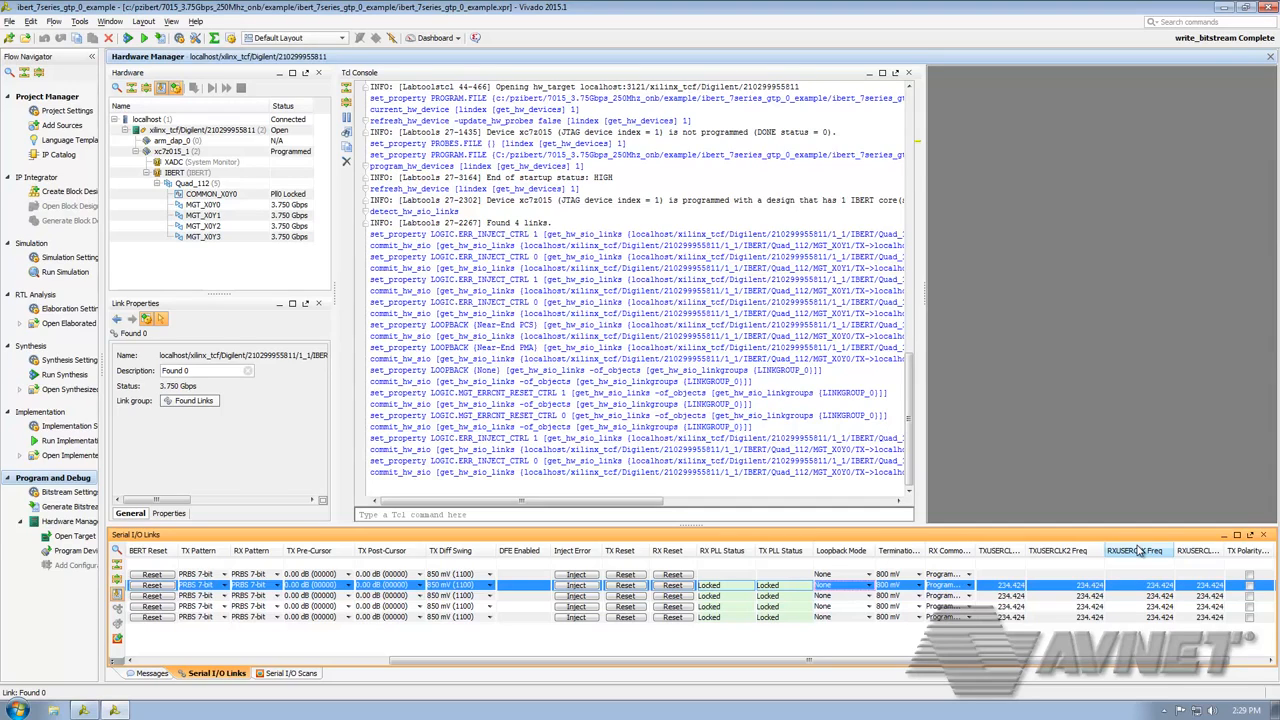
pyautogui.moveTo(1135, 543)
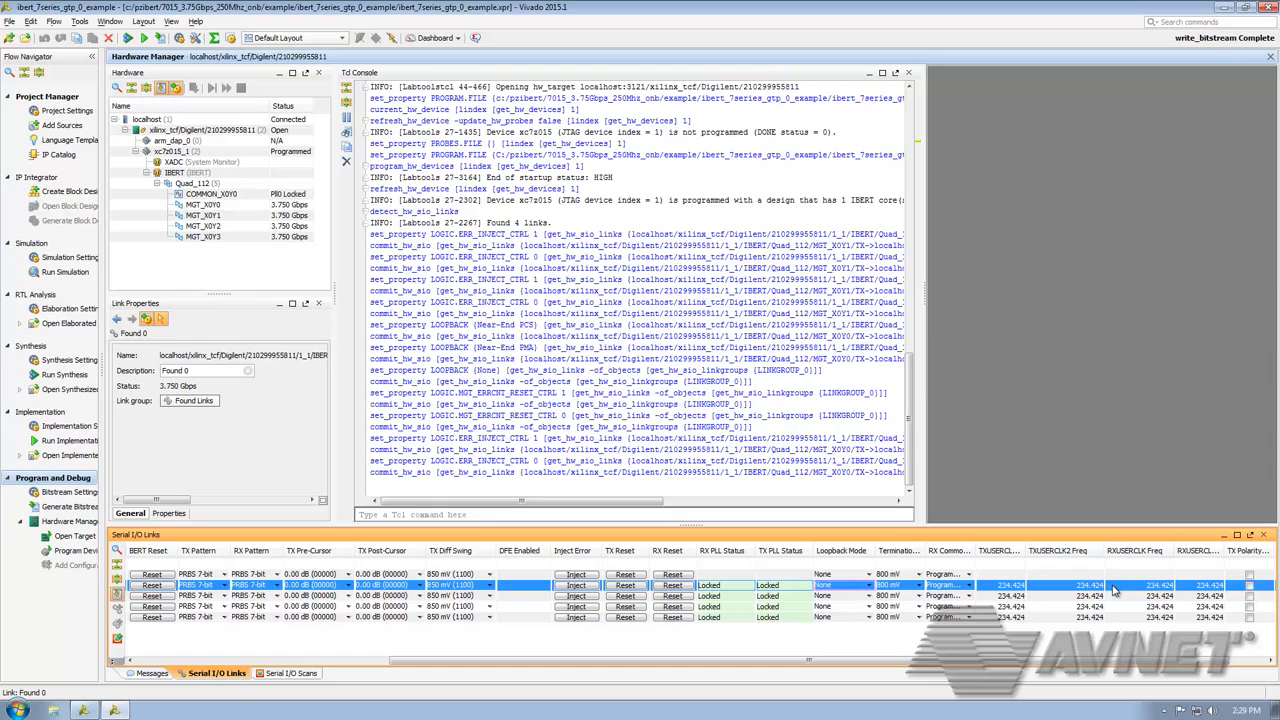
pyautogui.moveTo(1096, 595)
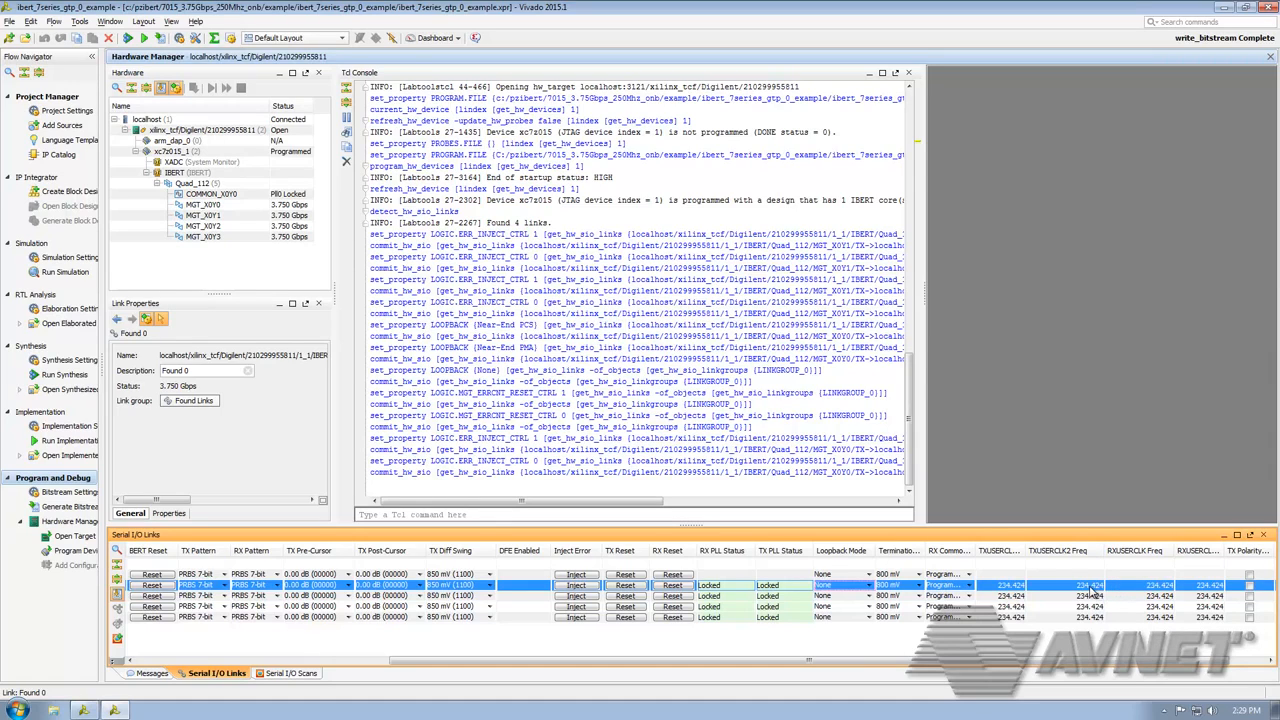
pyautogui.moveTo(1093, 590)
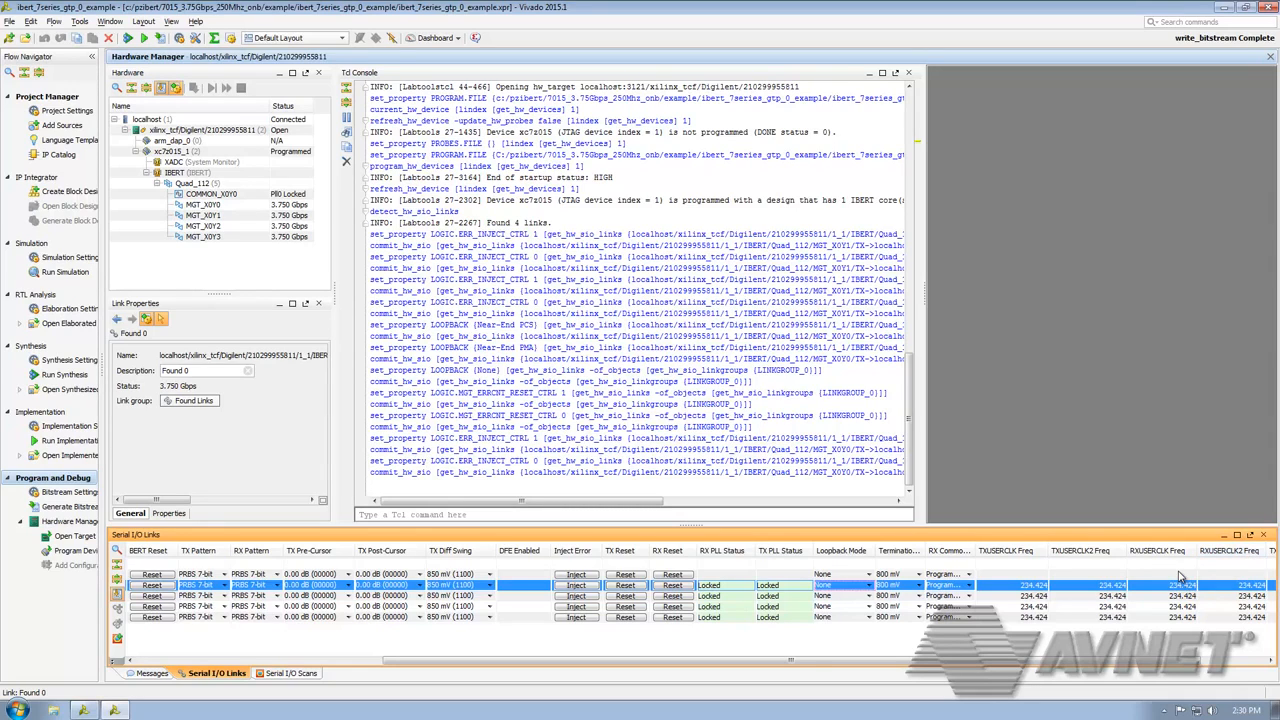
pyautogui.moveTo(1180, 575)
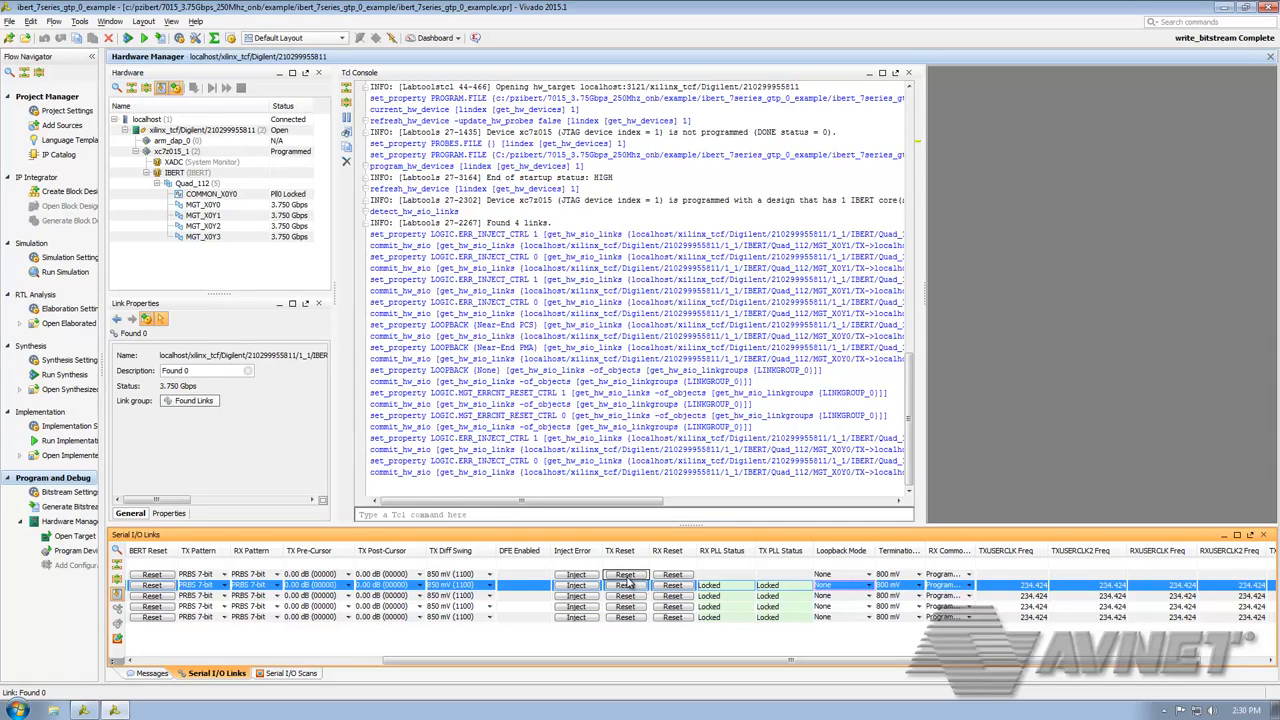
pyautogui.moveTo(645, 585)
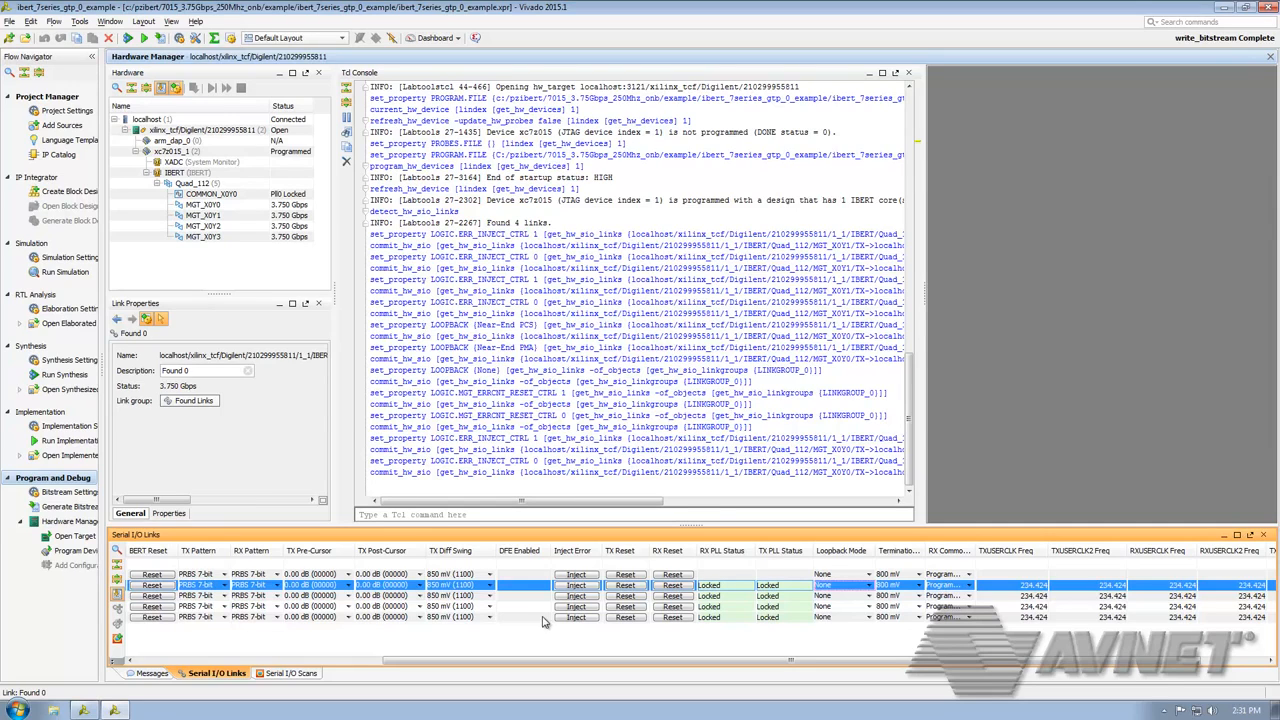
pyautogui.moveTo(546, 604)
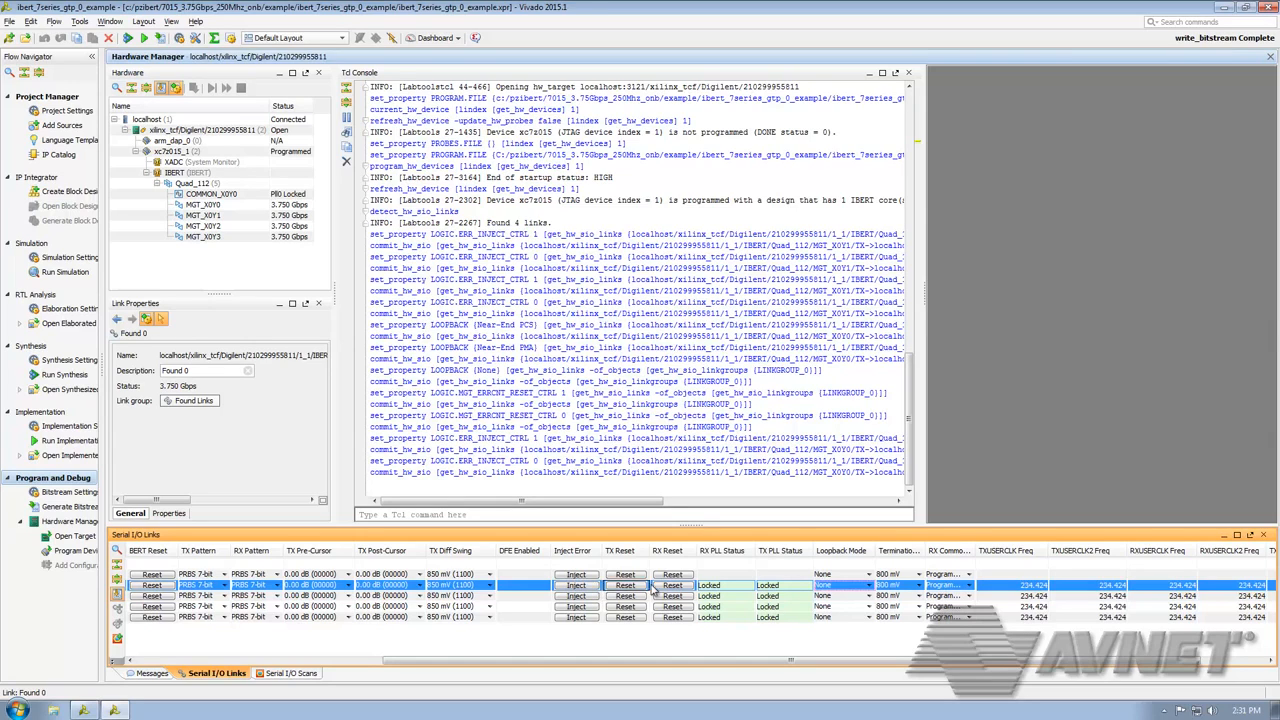
pyautogui.hscroll(3)
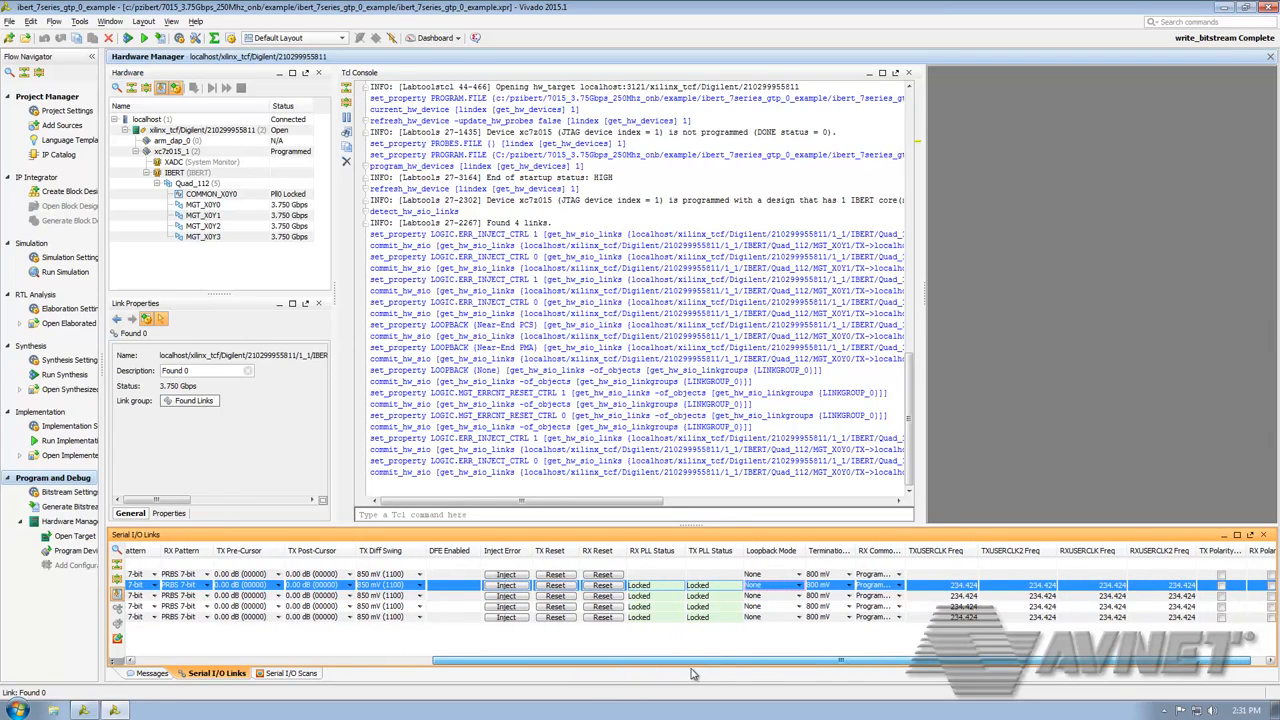